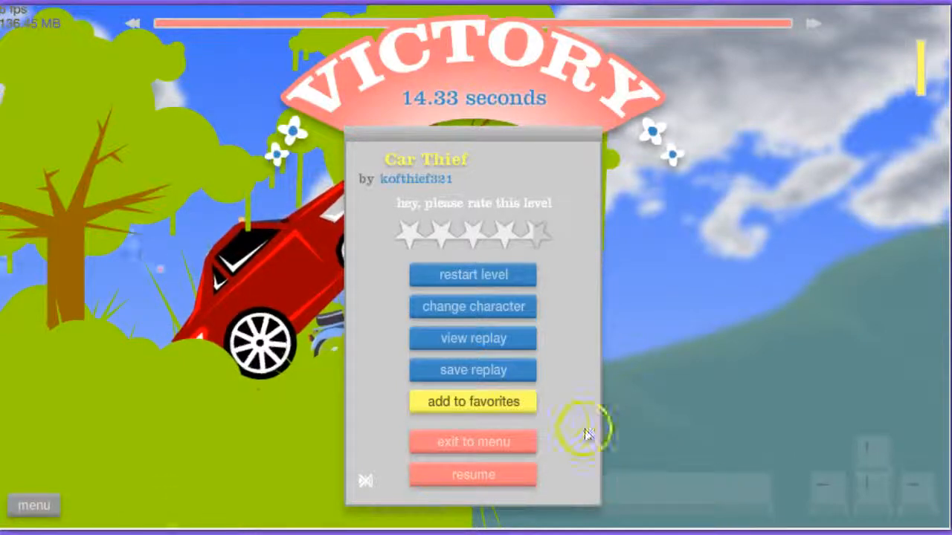
mouse_move(610, 429)
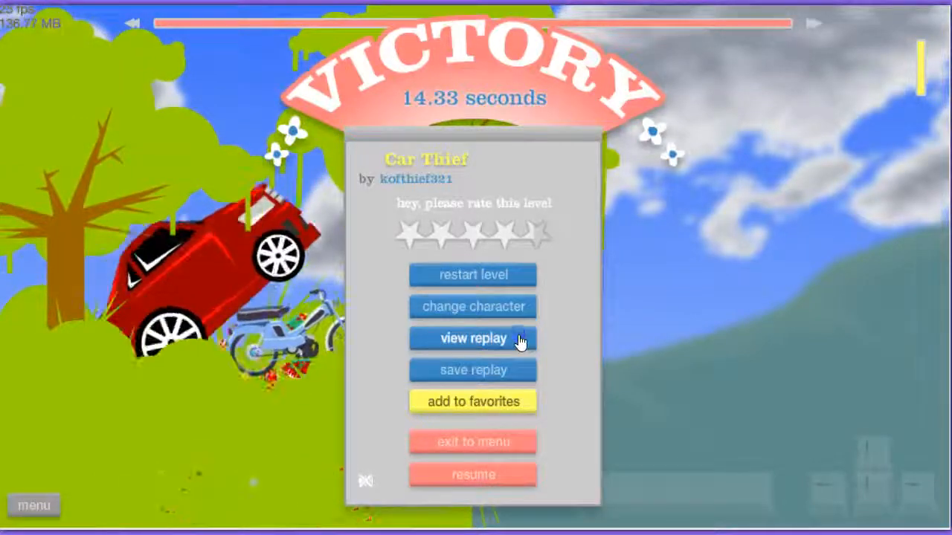
Start the replay of the Car Thief run beaten in 14.33 seconds.
click(473, 339)
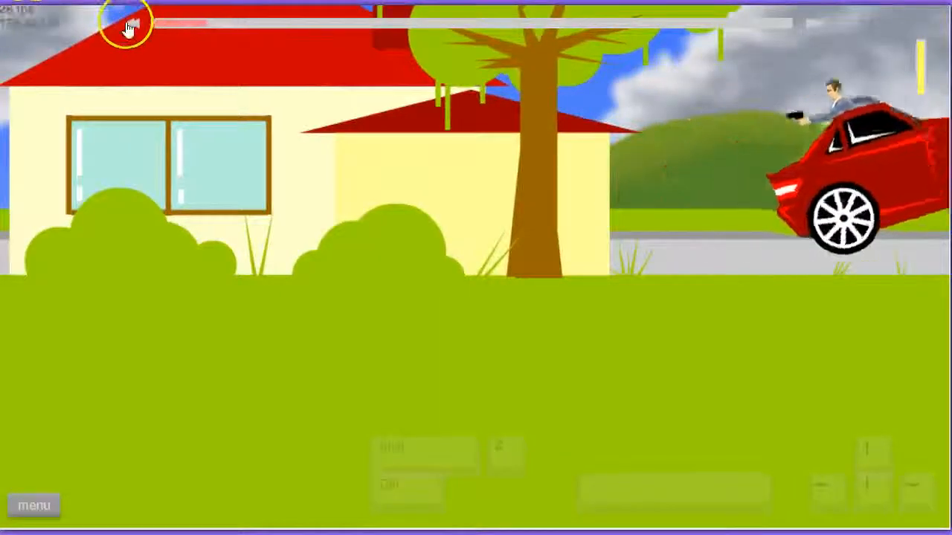